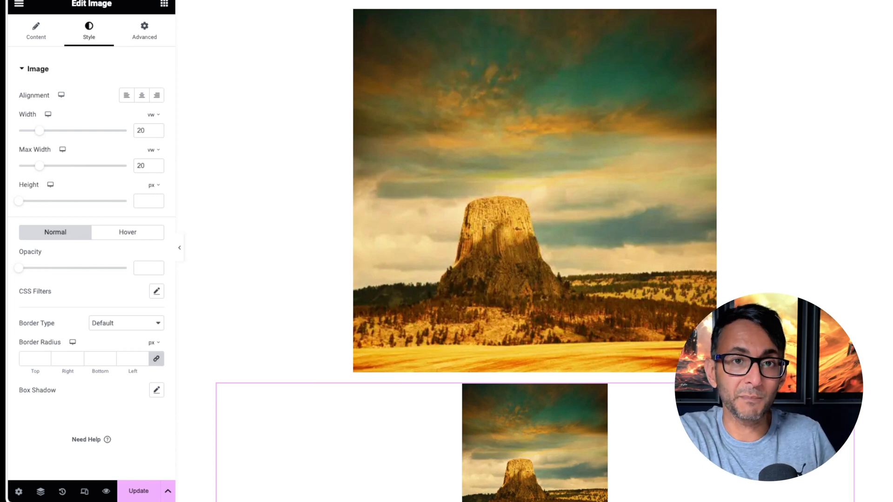
mouse_move(677, 246)
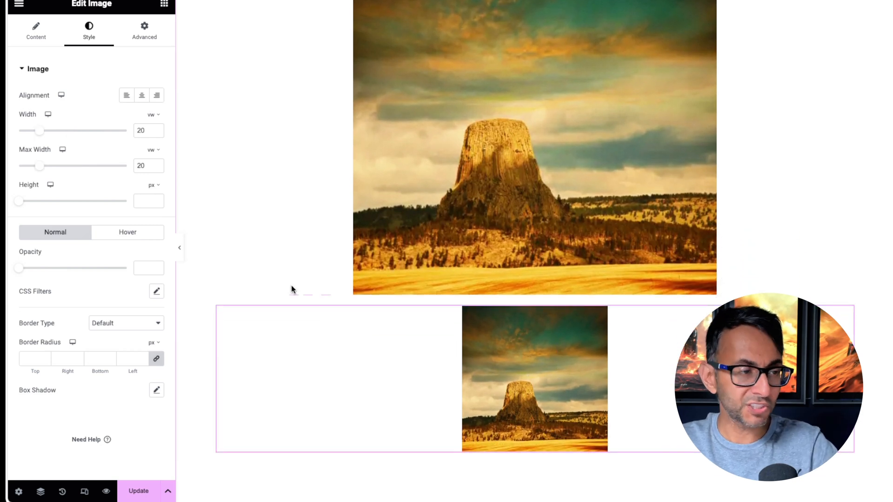
mouse_move(172, 161)
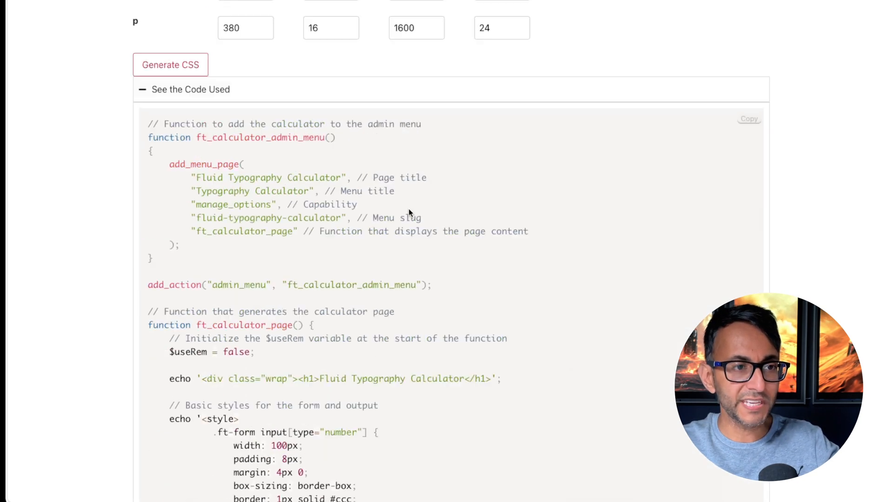
Scroll past the See the Code Used block down to the embedded Clamp Calculator workbook
scroll(down, 3)
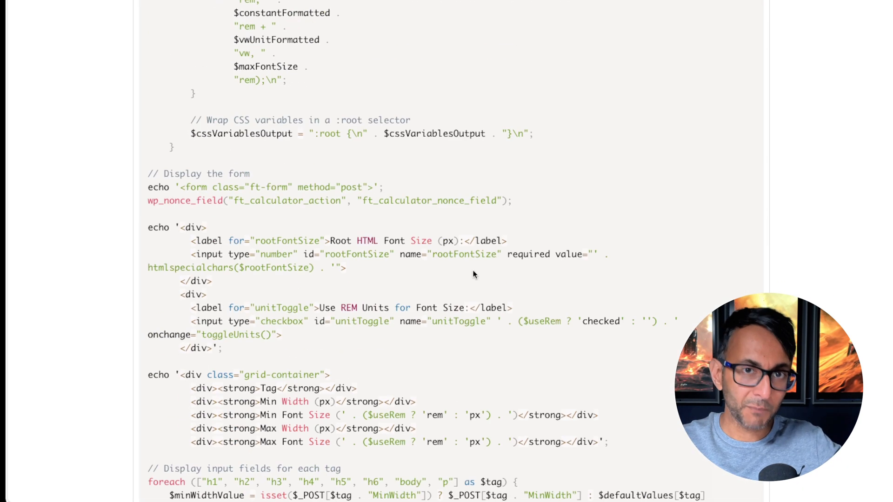
scroll(down, 3)
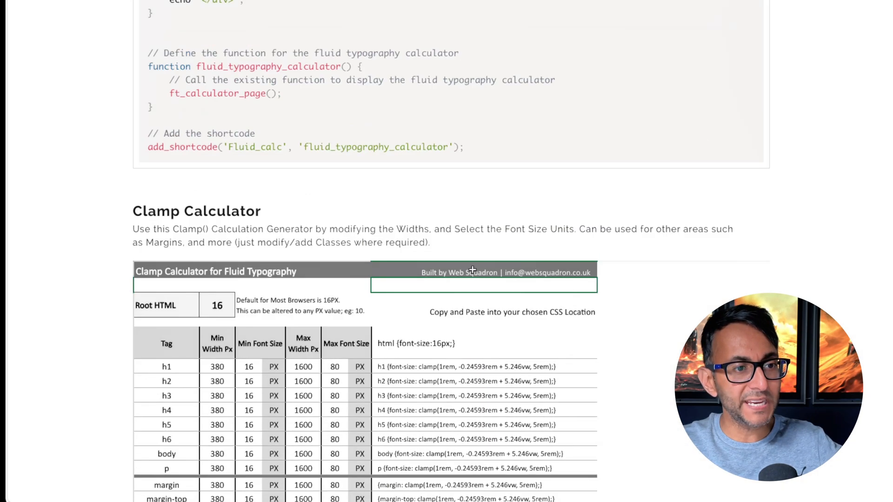
scroll(down, 3)
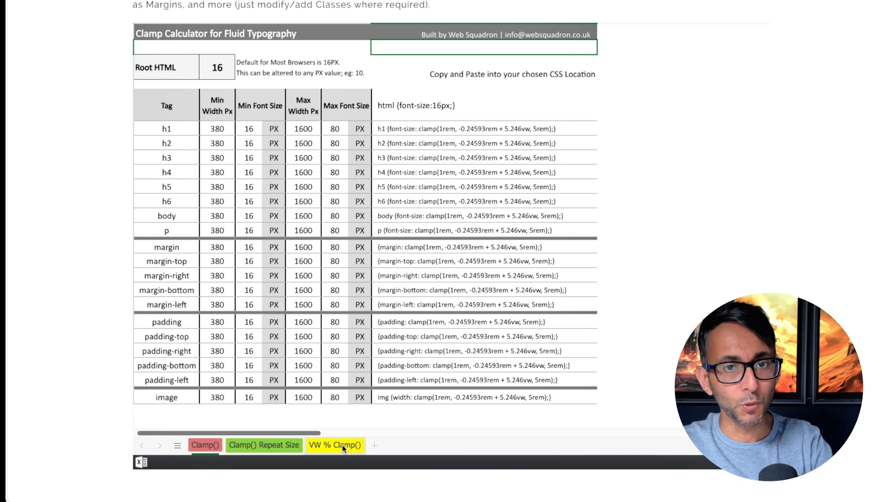
Enter Min Width Px 500 and Max Width Px 1000 in the VW % Clamp() calculator
click(335, 446)
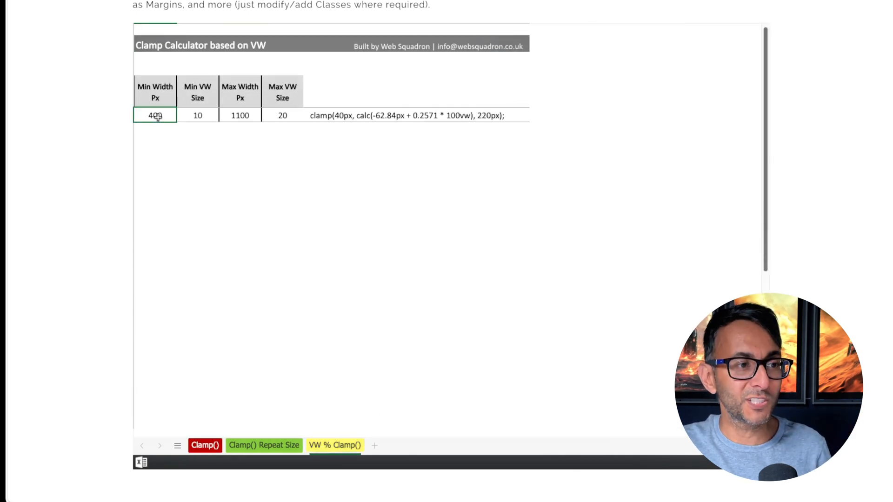
text(50)
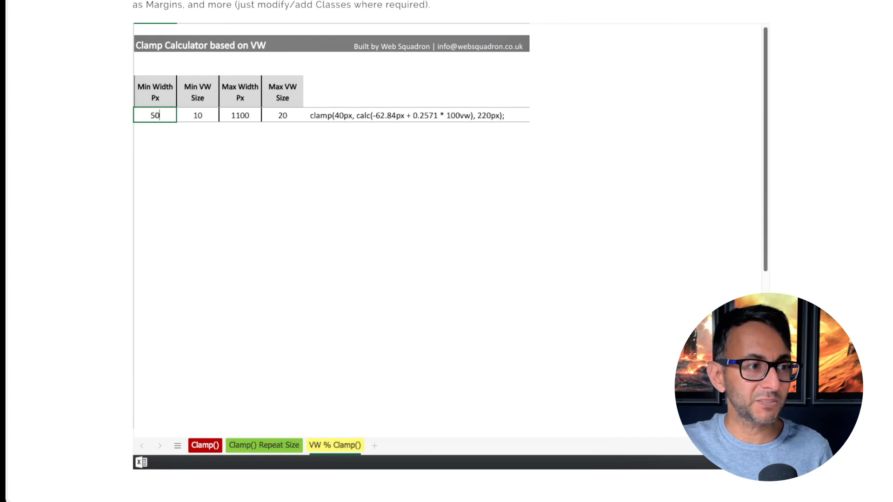
click(240, 114)
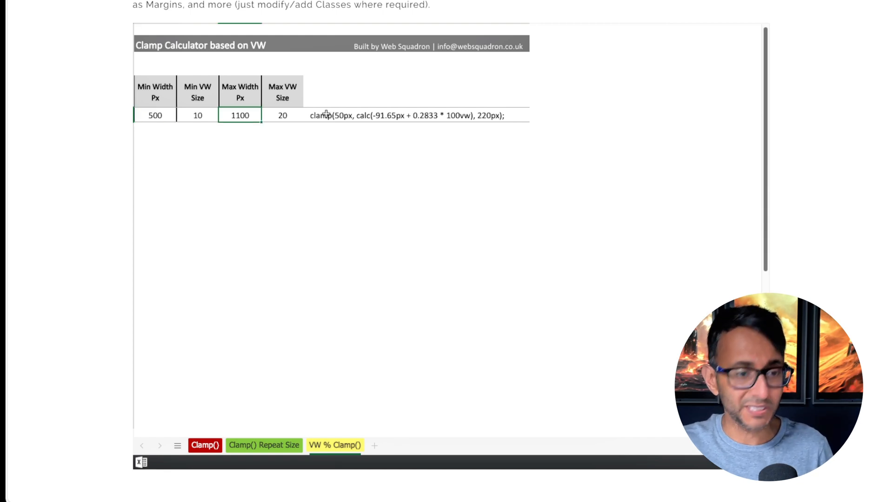
text(1000)
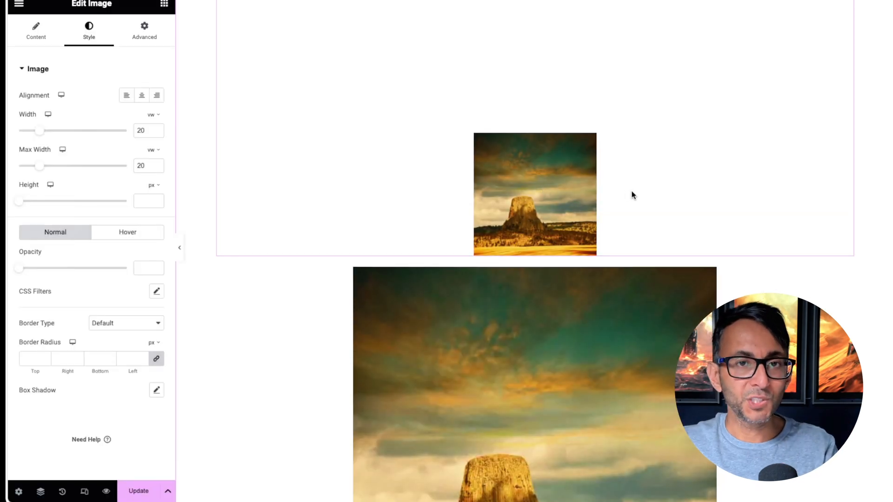
Review the image's Advanced layout spacing, then start editing its Style width clamp formula
click(144, 30)
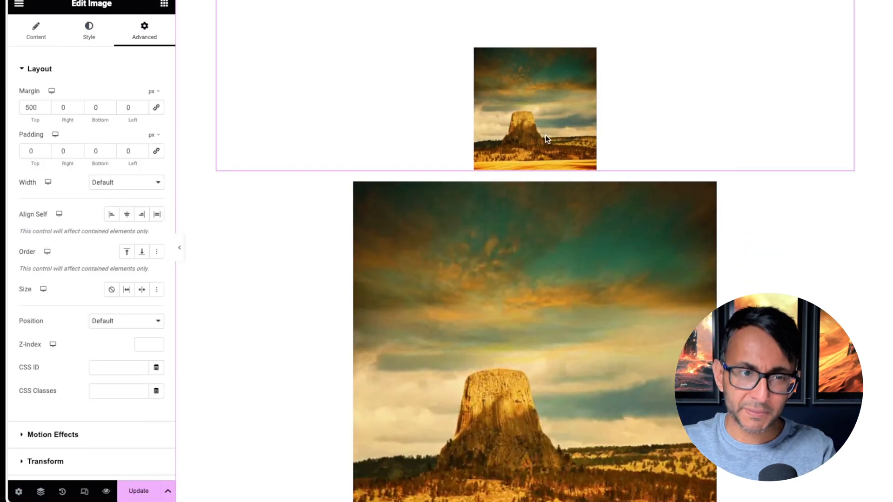
scroll(down, 3)
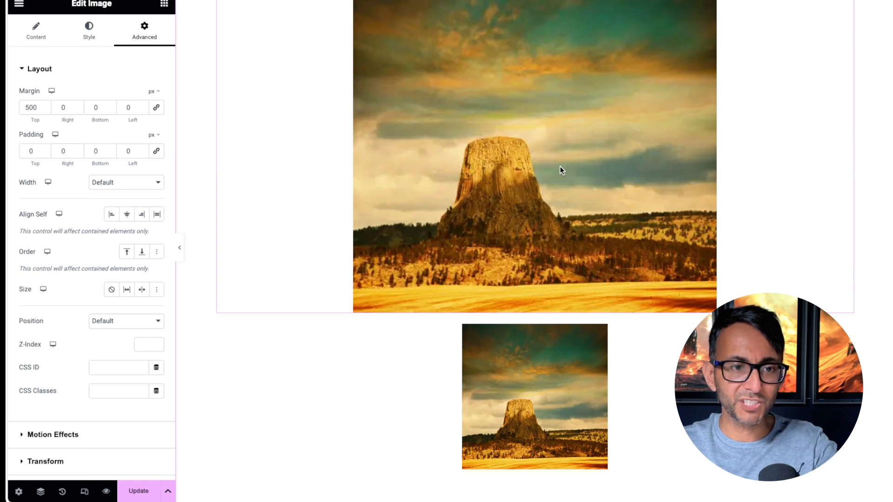
scroll(down, 3)
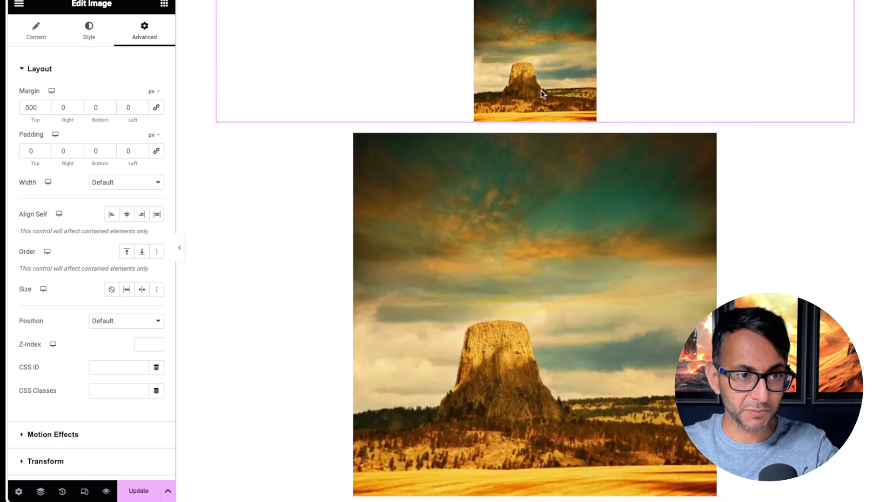
click(89, 27)
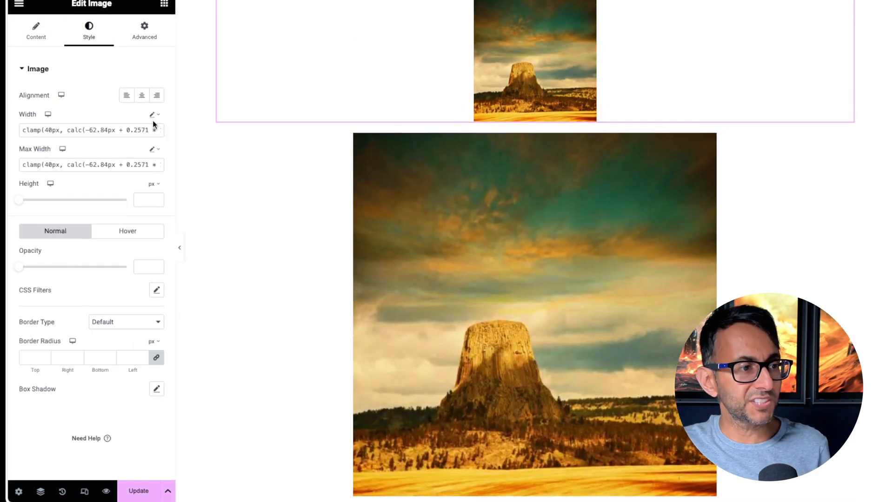
click(153, 115)
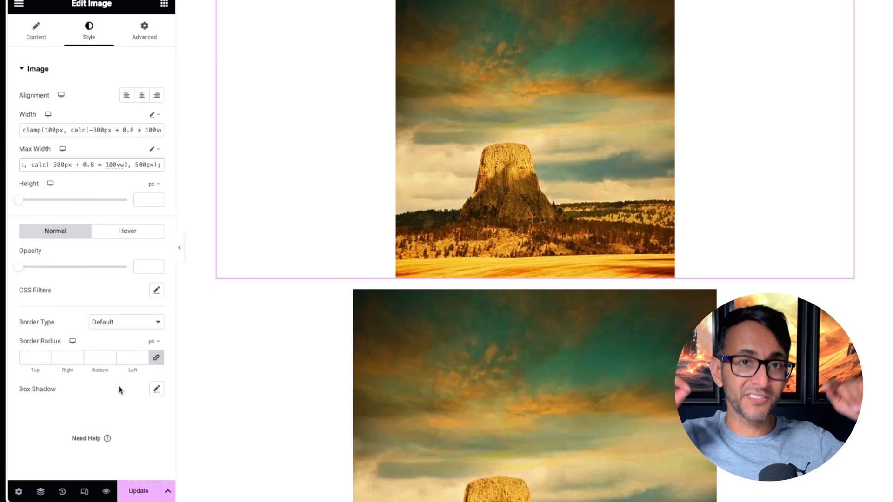
mouse_move(84, 492)
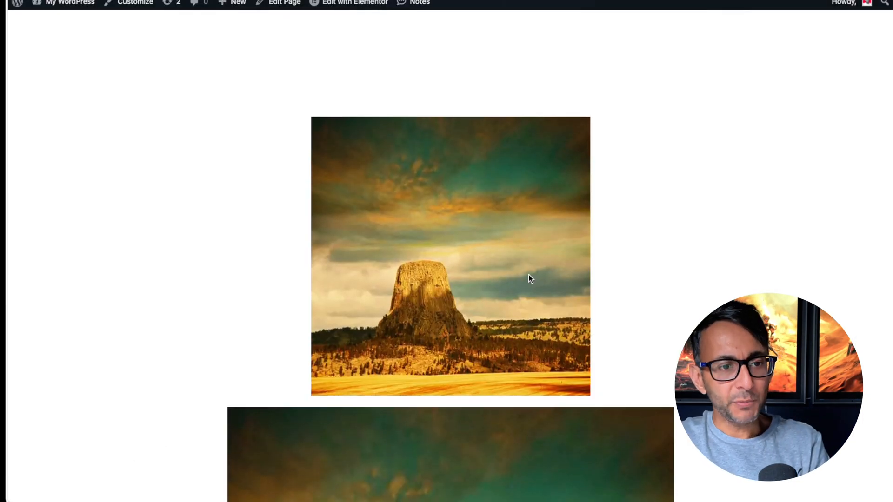
scroll(down, 3)
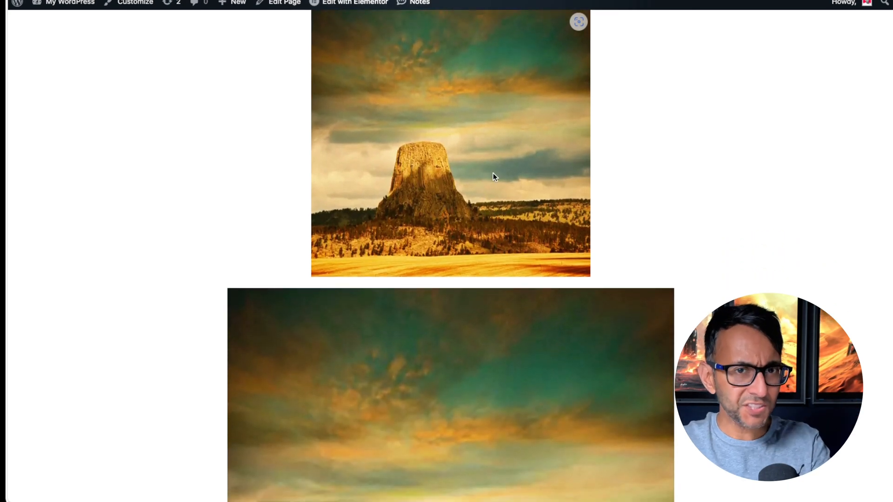
scroll(down, 3)
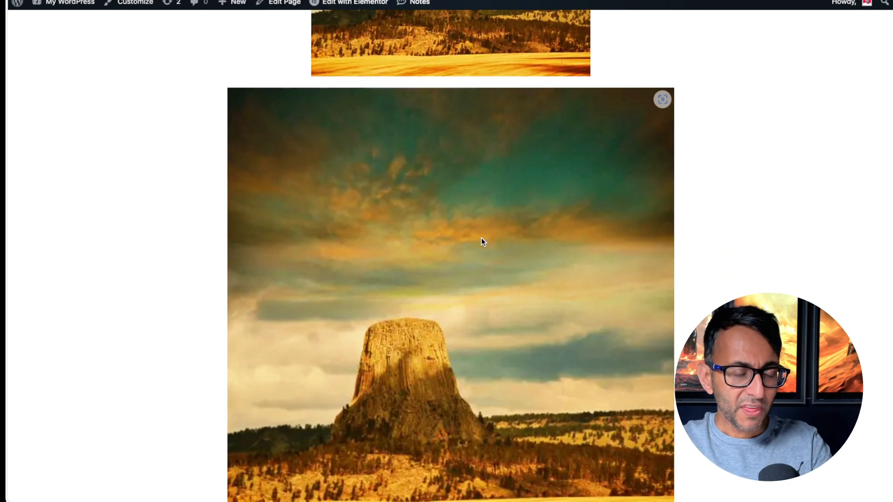
mouse_move(474, 271)
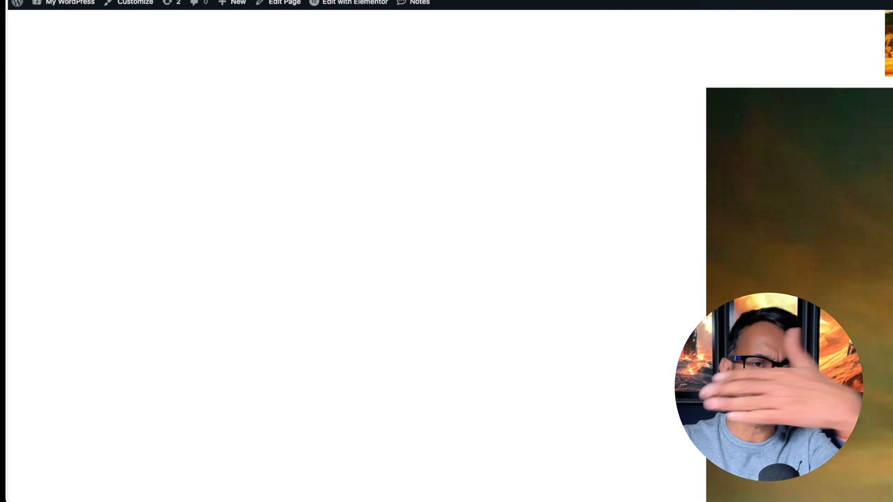
scroll(down, 3)
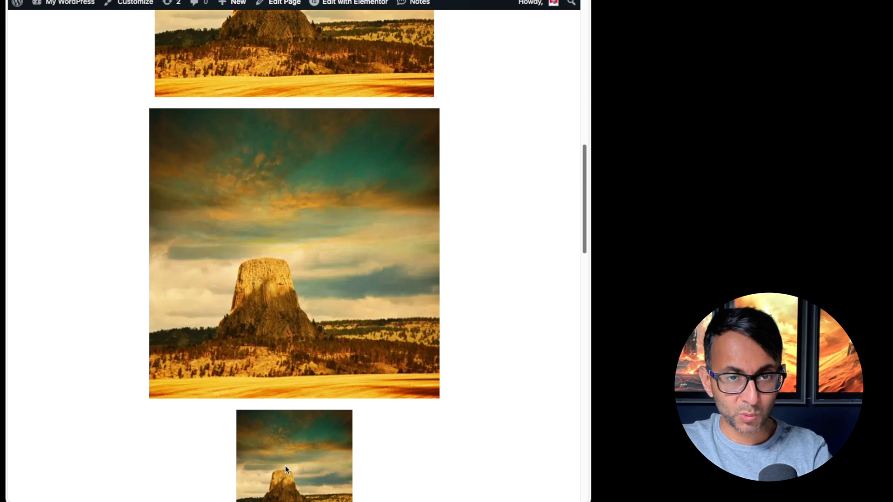
mouse_move(530, 310)
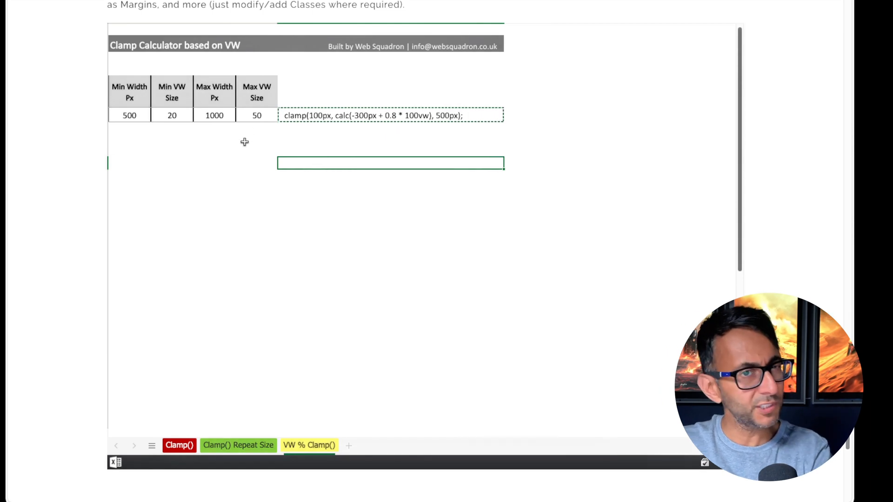
click(179, 446)
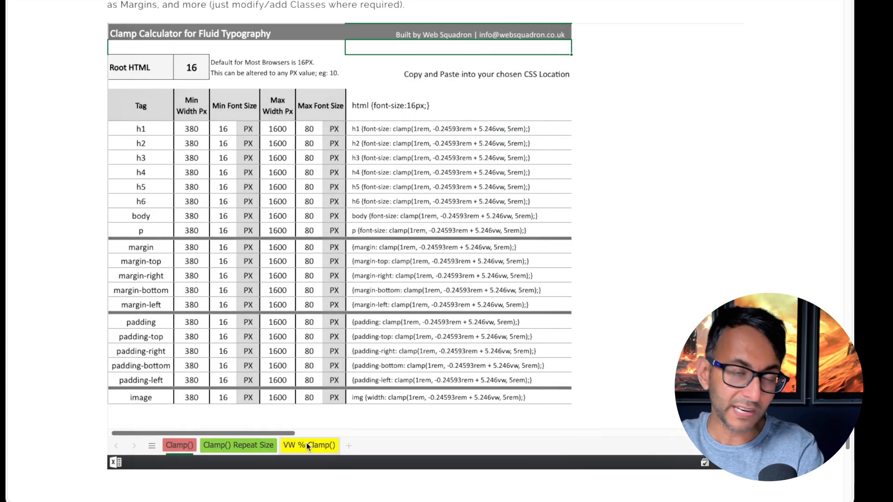
click(309, 445)
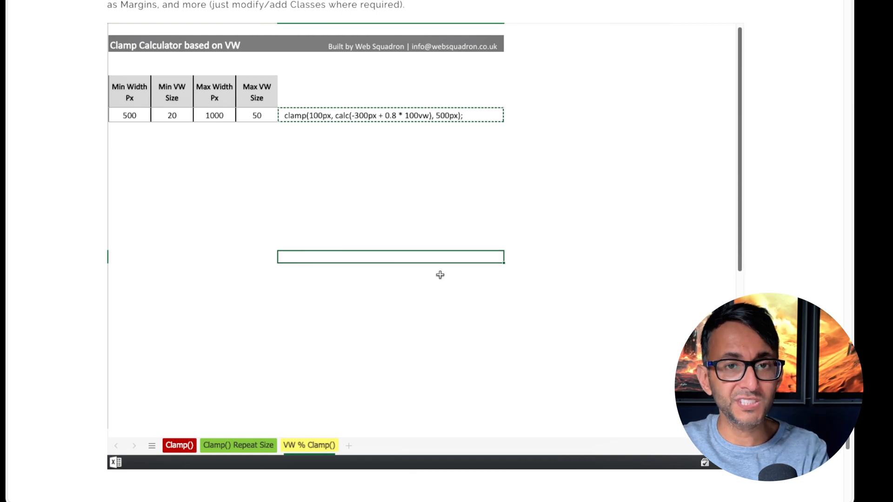
mouse_move(375, 275)
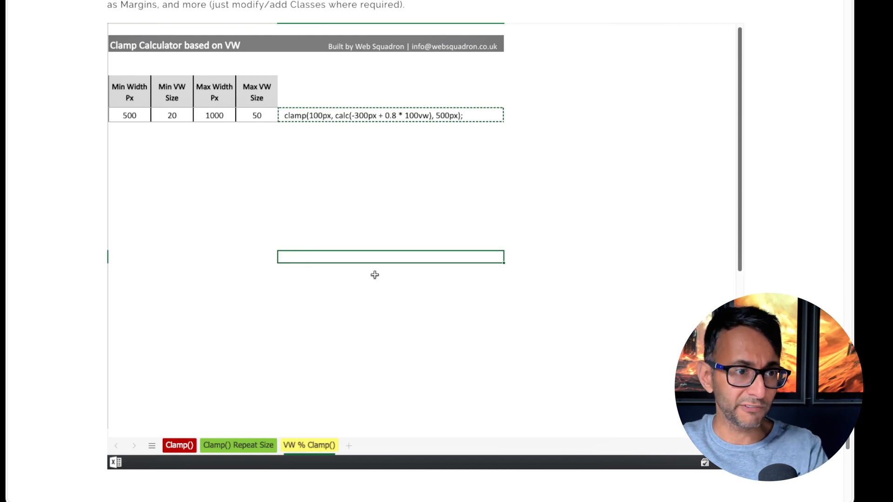